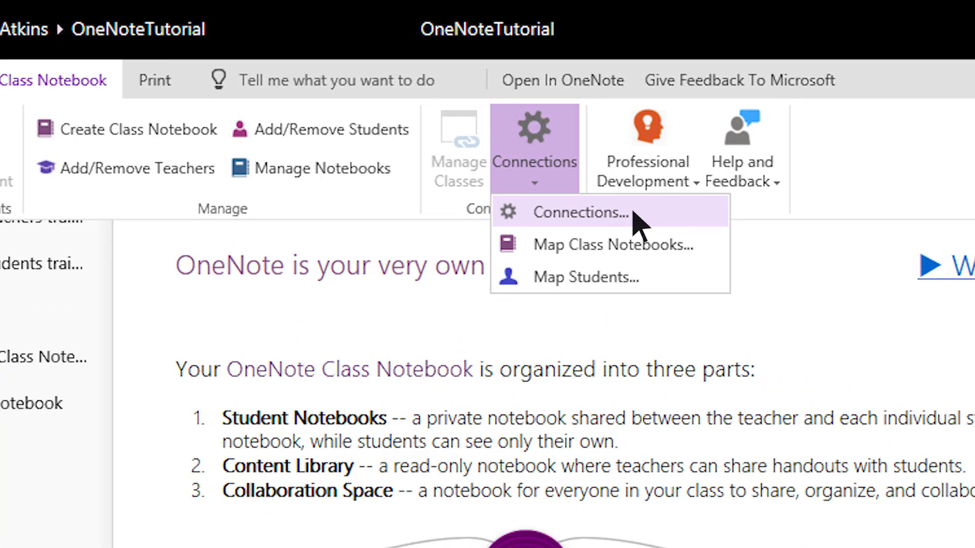
# Connect the class notebook to Microsoft Teams, signing in with the teacher account and staying signed in.
pyautogui.click(580, 212)
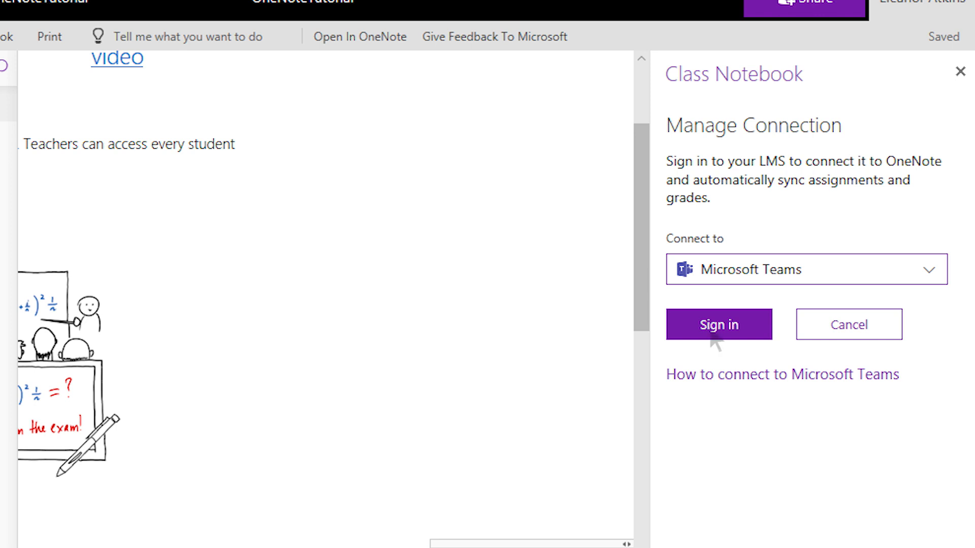
pyautogui.moveTo(716, 345)
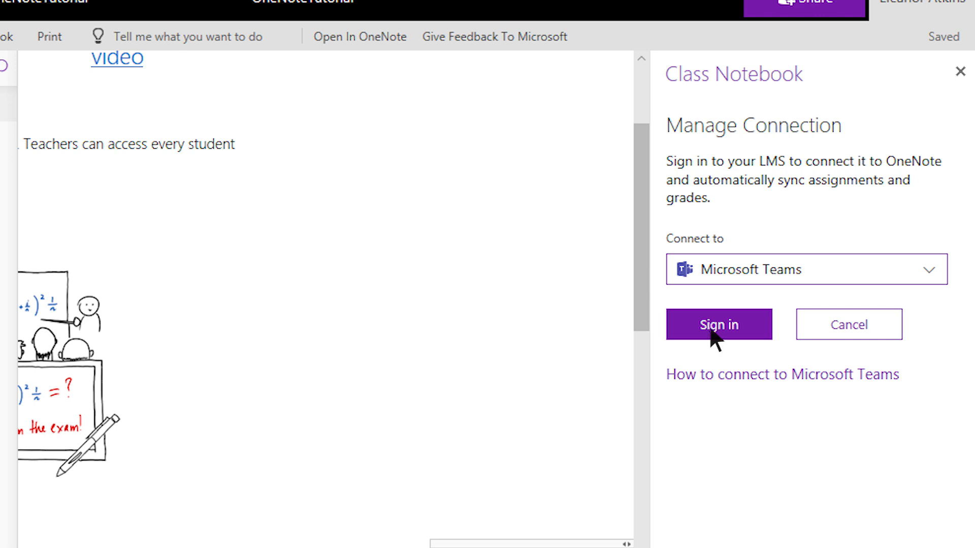
pyautogui.click(718, 325)
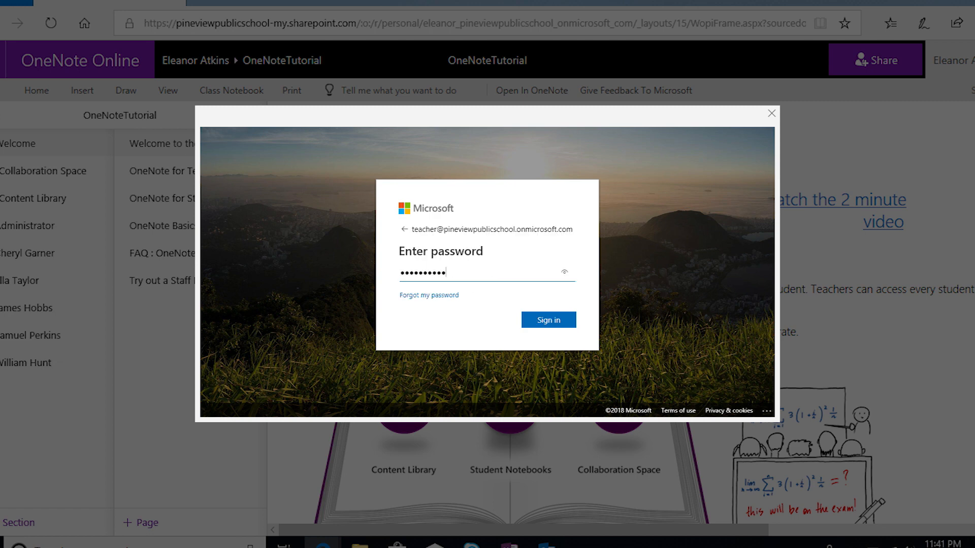
pyautogui.click(548, 320)
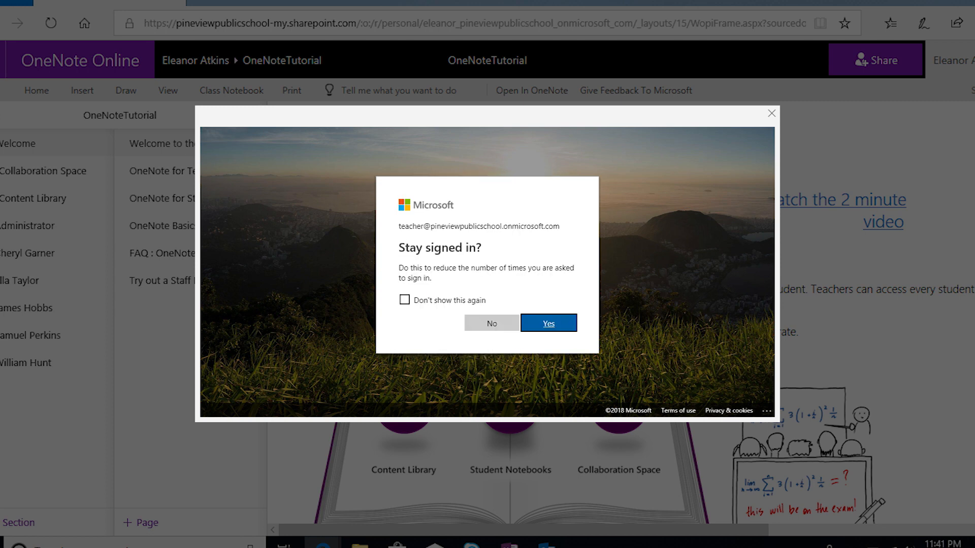
pyautogui.click(514, 131)
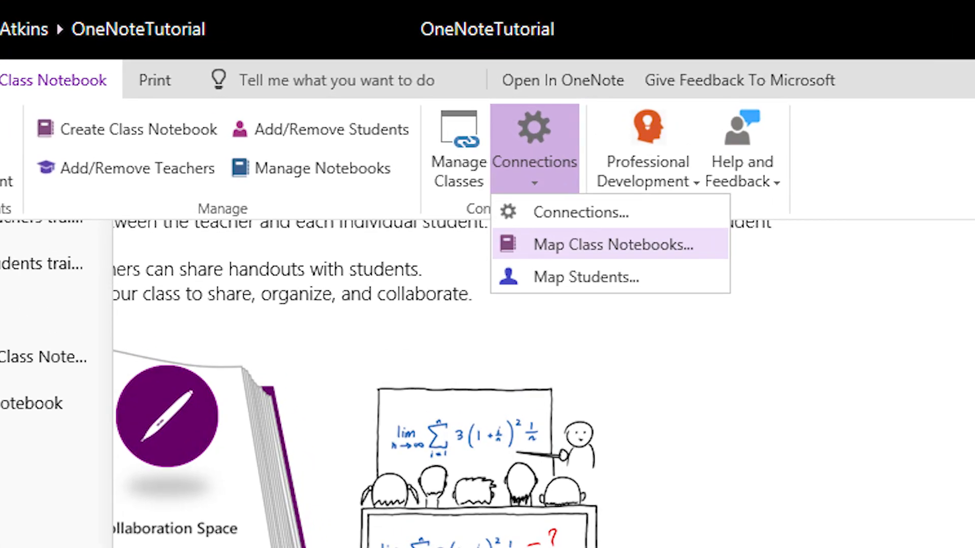
pyautogui.moveTo(712, 250)
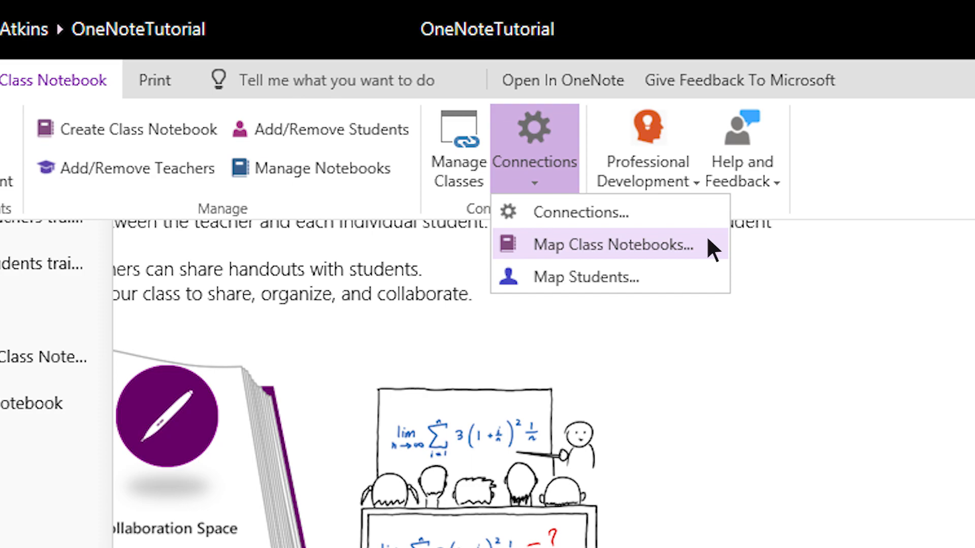
# Map the Test Notebook to the Math 101 Teams course.
pyautogui.click(612, 244)
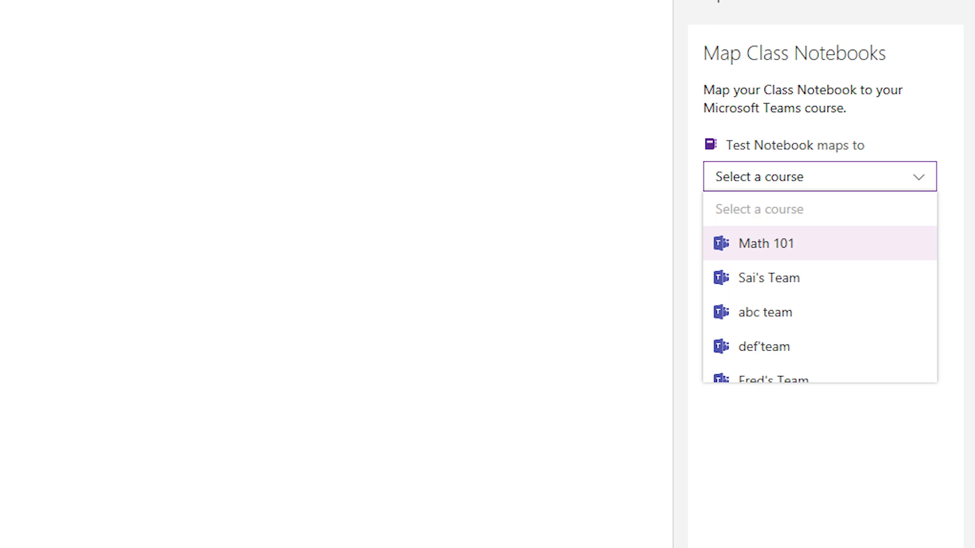
pyautogui.click(768, 243)
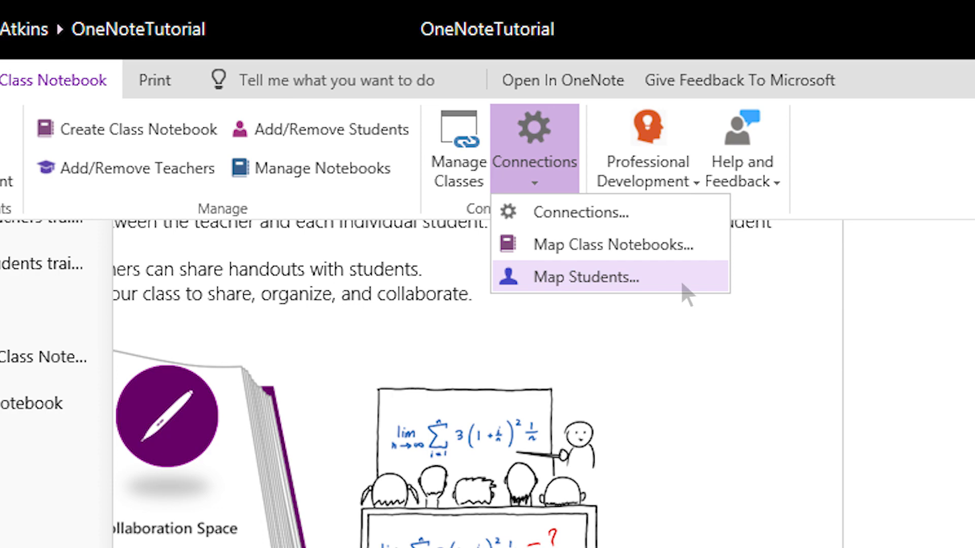
# Start mapping the class notebook students to their Teams accounts.
pyautogui.click(584, 276)
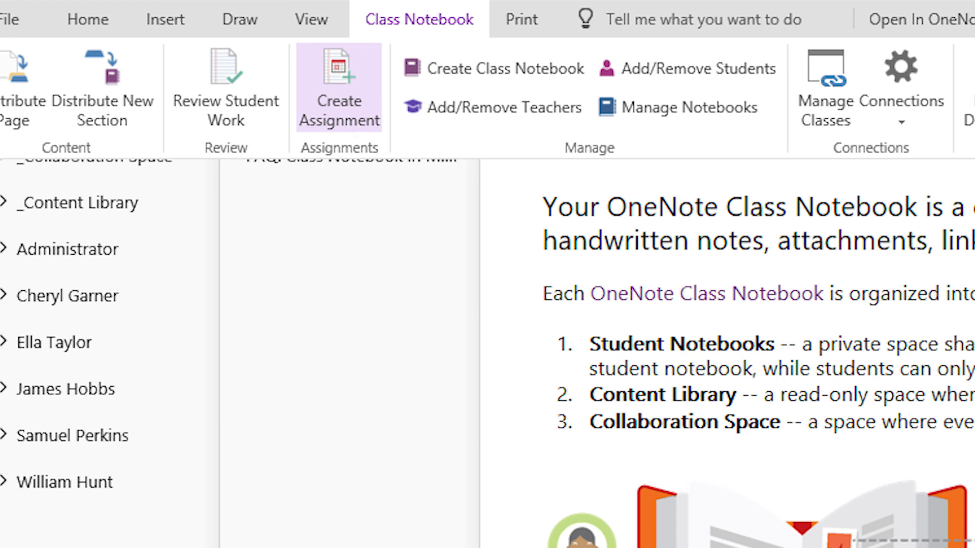
pyautogui.moveTo(351, 127)
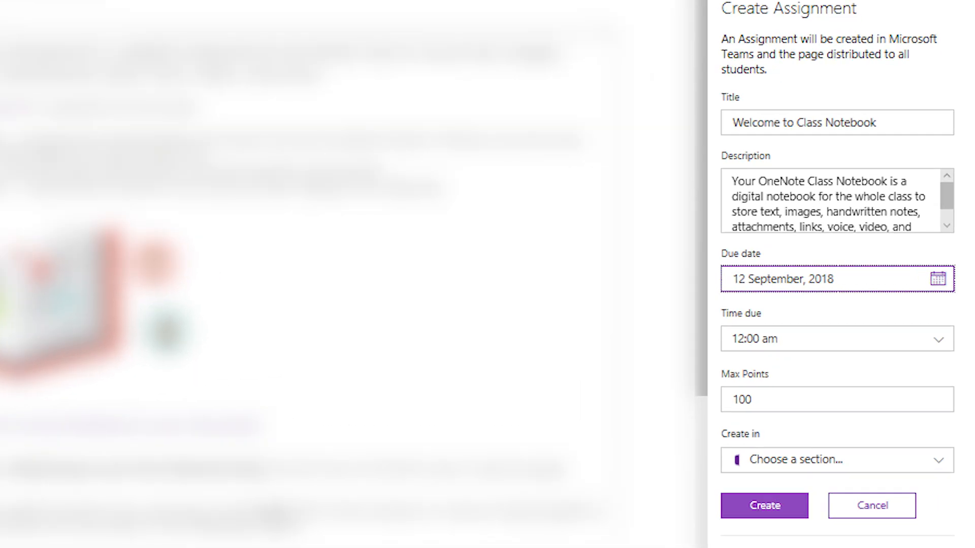
# Create the 'Welcome to Class Notebook' assignment worth 100 points from the welcome page.
pyautogui.click(764, 506)
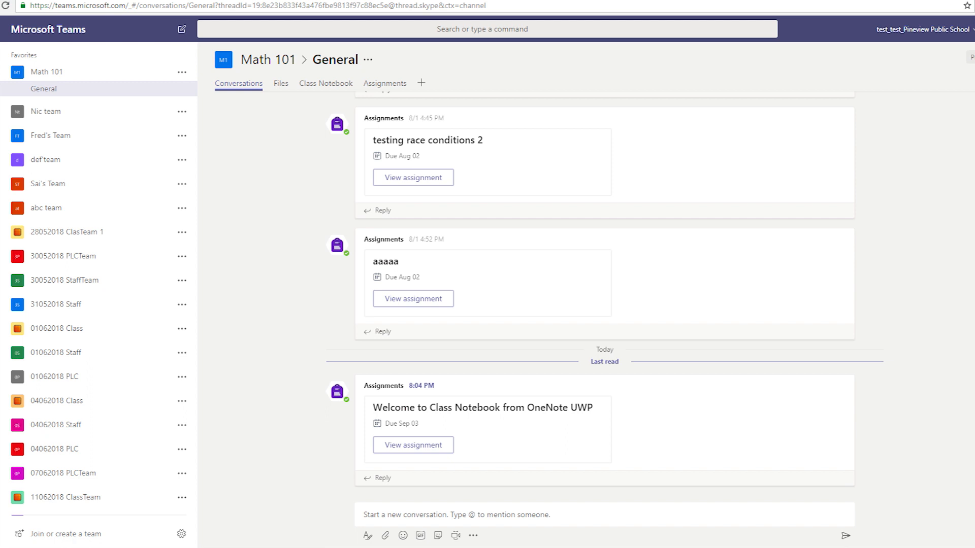
pyautogui.moveTo(596, 425)
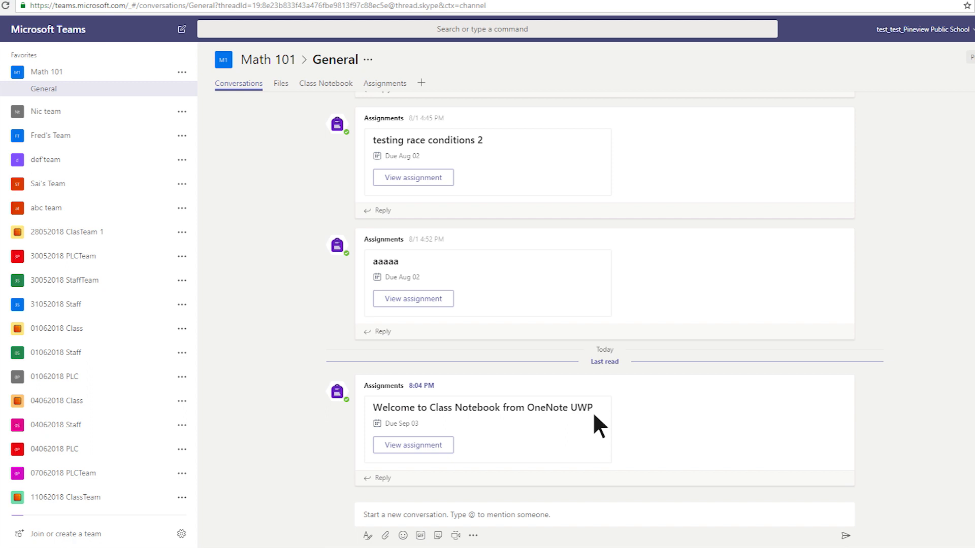
# View the 'Welcome to Class Notebook from OneNote UWP' assignment post in Math 101's General channel.
pyautogui.click(412, 444)
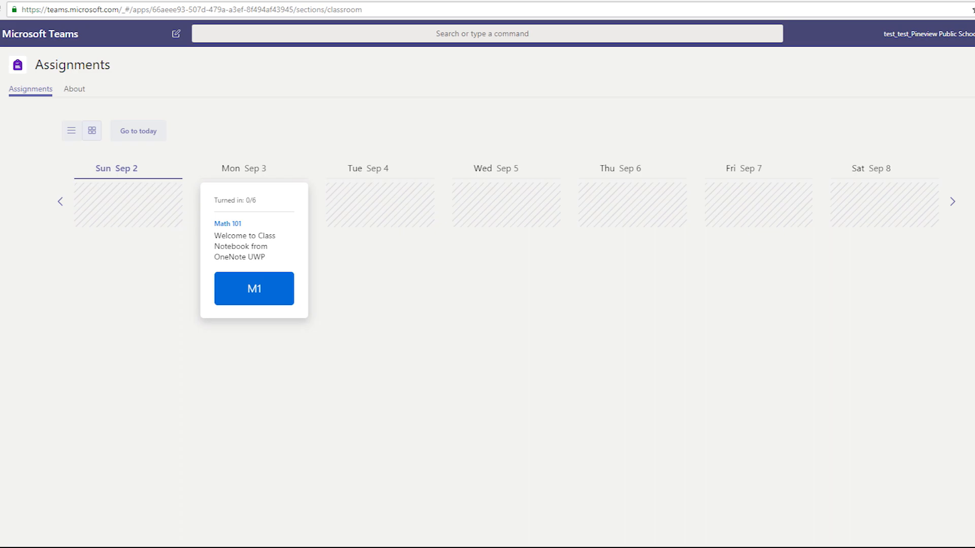
# Select the Math 101 assignment card on Mon Sep 3 in the Assignments calendar.
pyautogui.click(254, 288)
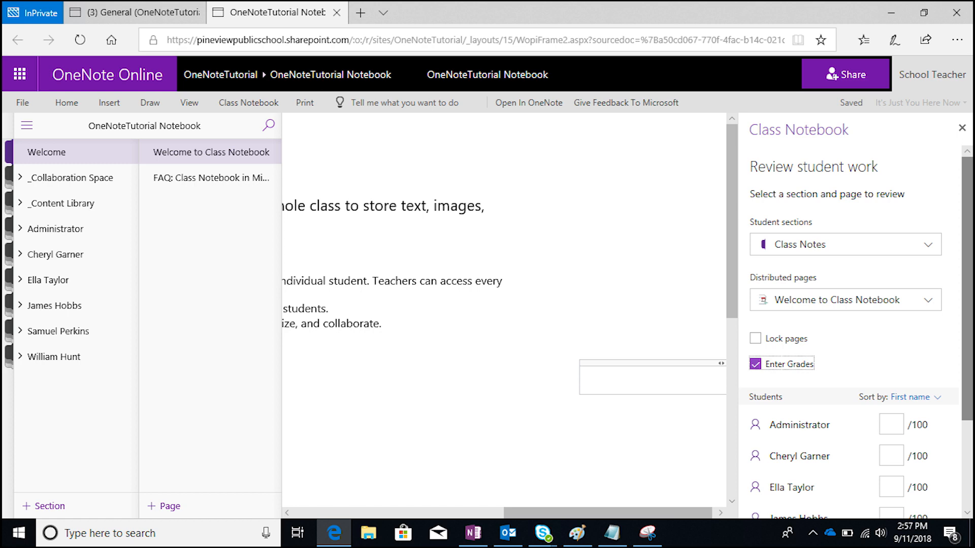
pyautogui.moveTo(831, 278)
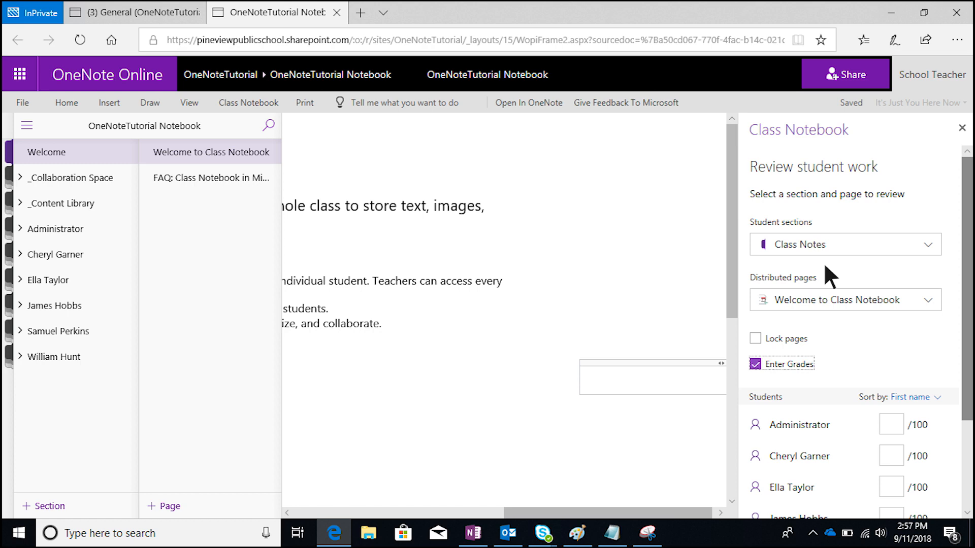